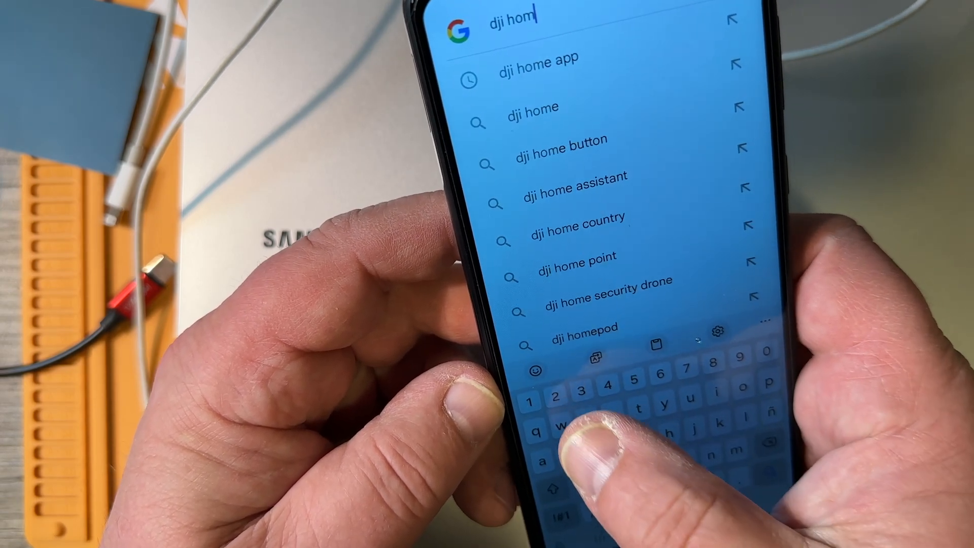
Search Google for 'dji home' and reach the Download App link on DJI's download page
{"action": "left_click", "coordinate": [538, 58]}
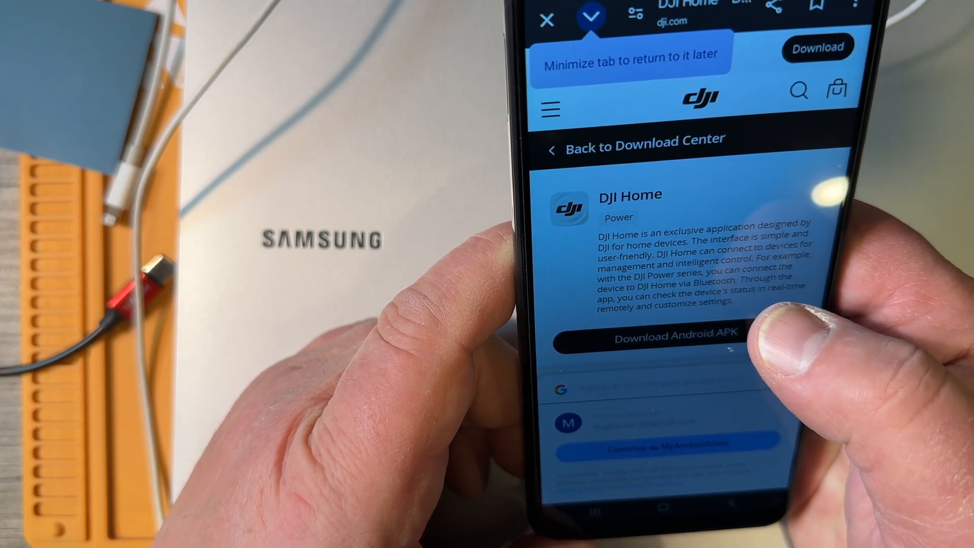
{"action": "scroll", "scroll_direction": "down", "scroll_amount": 3}
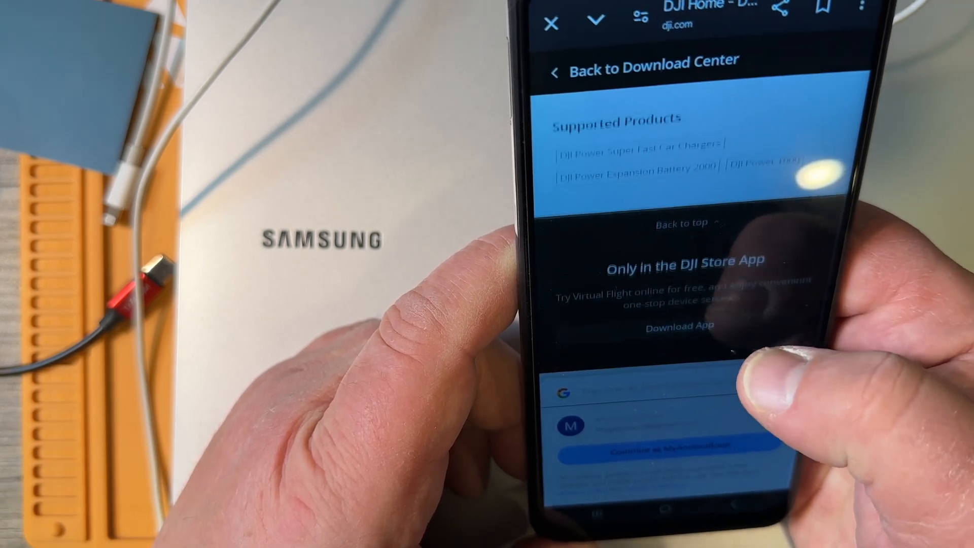
{"action": "scroll", "scroll_direction": "down", "scroll_amount": 3}
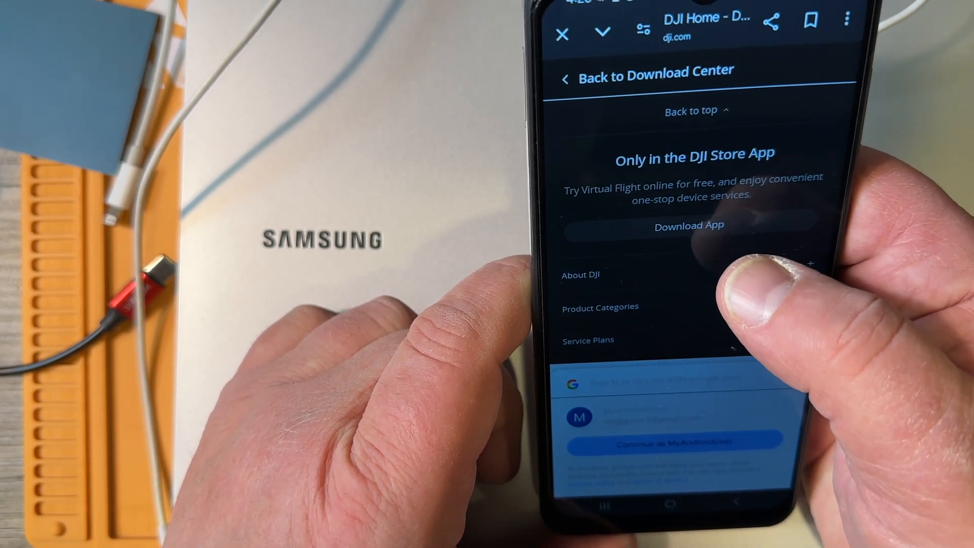
{"action": "scroll", "scroll_direction": "down", "scroll_amount": 3}
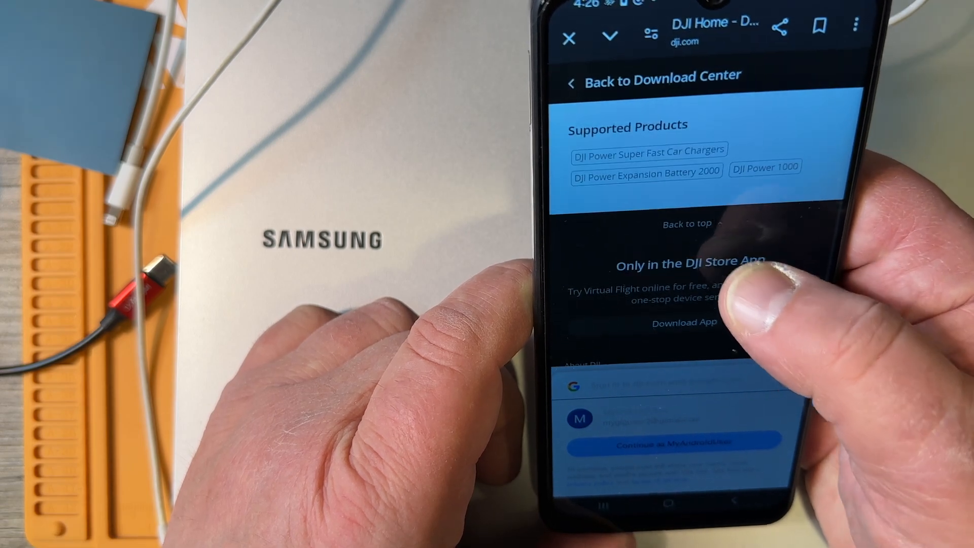
{"action": "scroll", "scroll_direction": "down", "scroll_amount": 3}
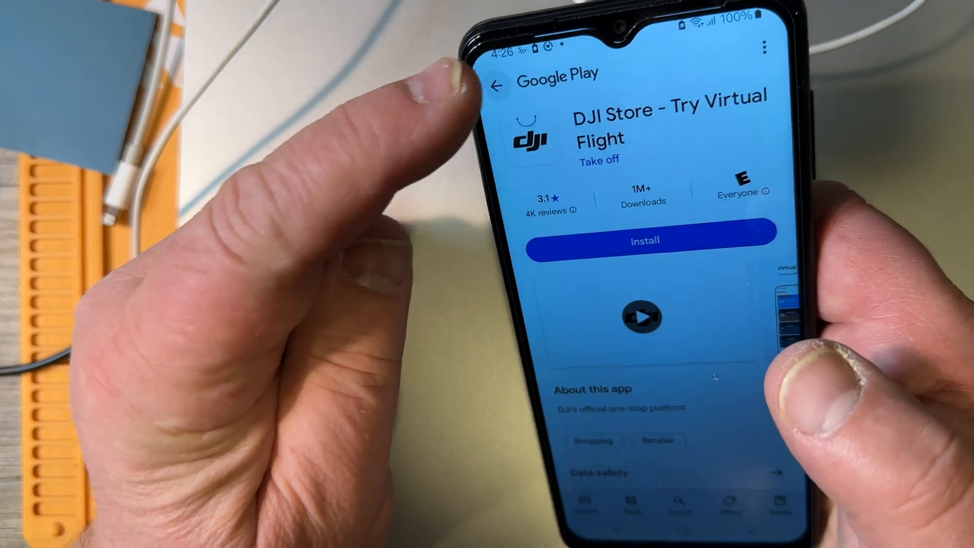
Back out of the DJI Store listing to DJI's page to download the Android APK instead
{"action": "left_click", "coordinate": [495, 84]}
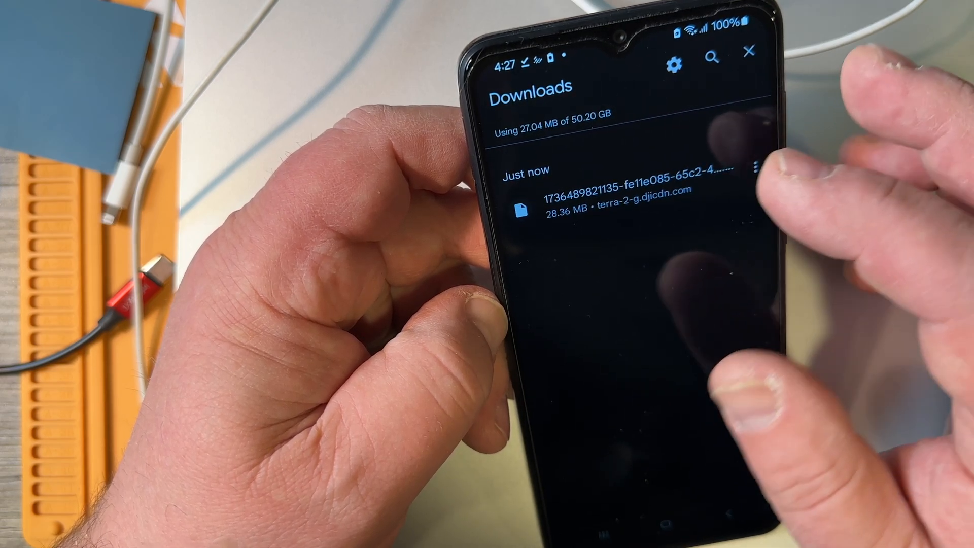
Allow Chrome to install unknown apps and install the downloaded DJI Home APK
{"action": "left_click", "coordinate": [618, 201]}
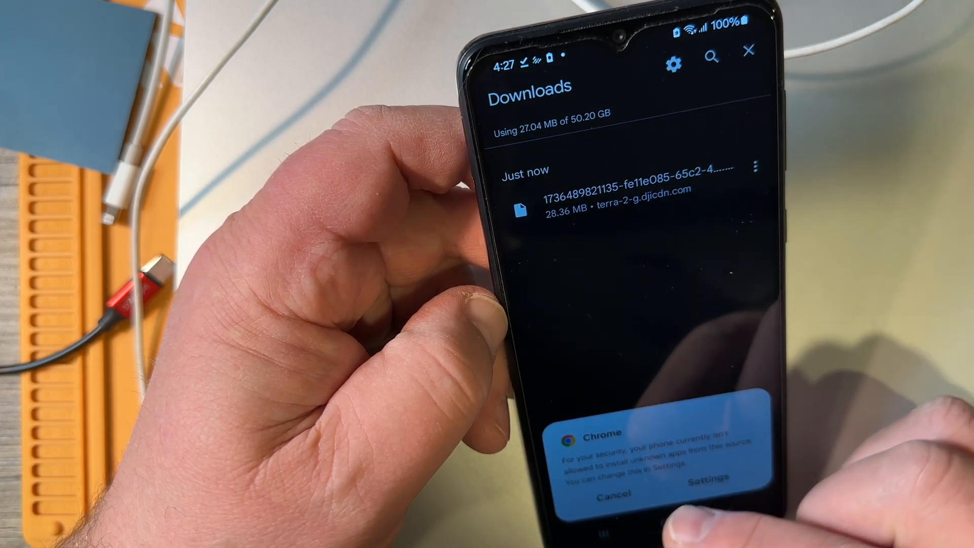
{"action": "left_click", "coordinate": [612, 491]}
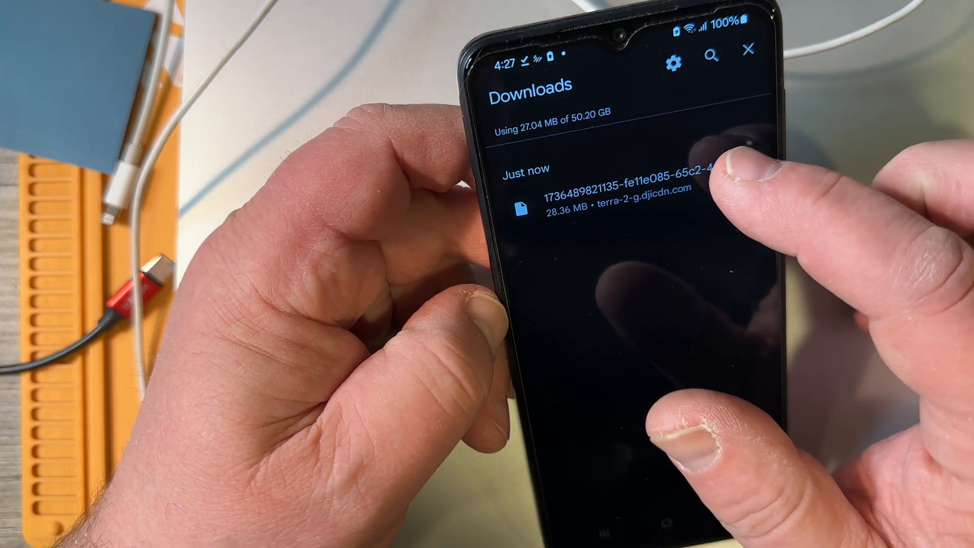
{"action": "left_click", "coordinate": [627, 199]}
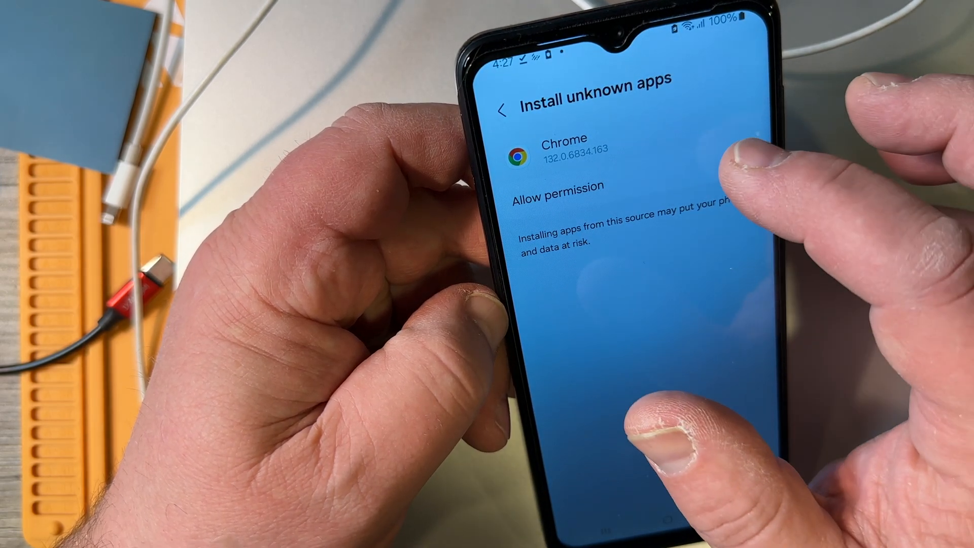
{"action": "left_click", "coordinate": [740, 155]}
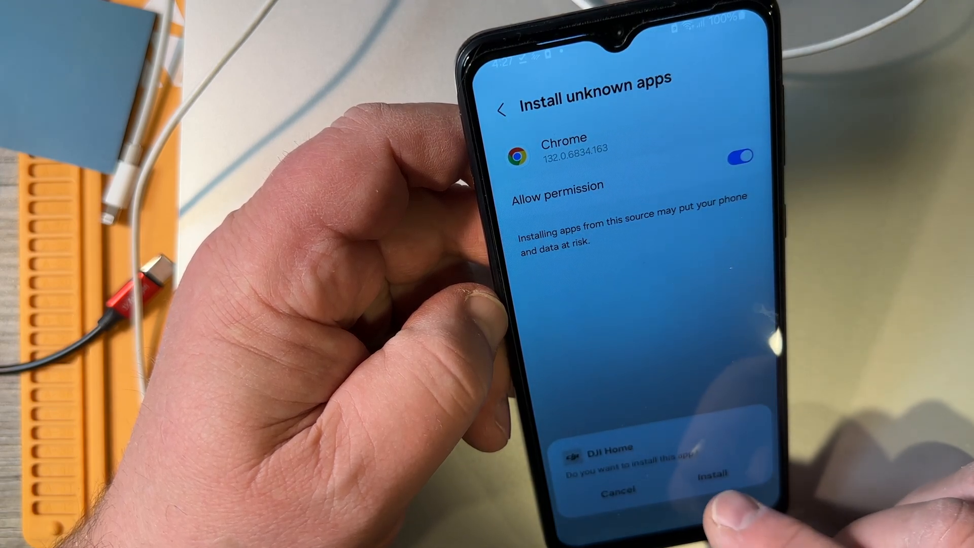
{"action": "left_click", "coordinate": [715, 474]}
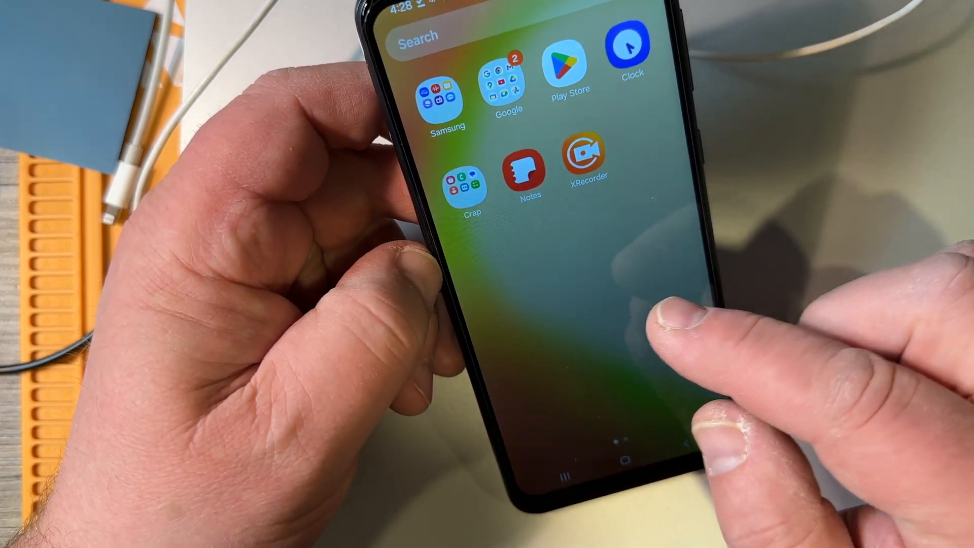
Launch DJI Home from the app drawer and begin the account login
{"action": "scroll", "scroll_direction": "left", "scroll_amount": 3}
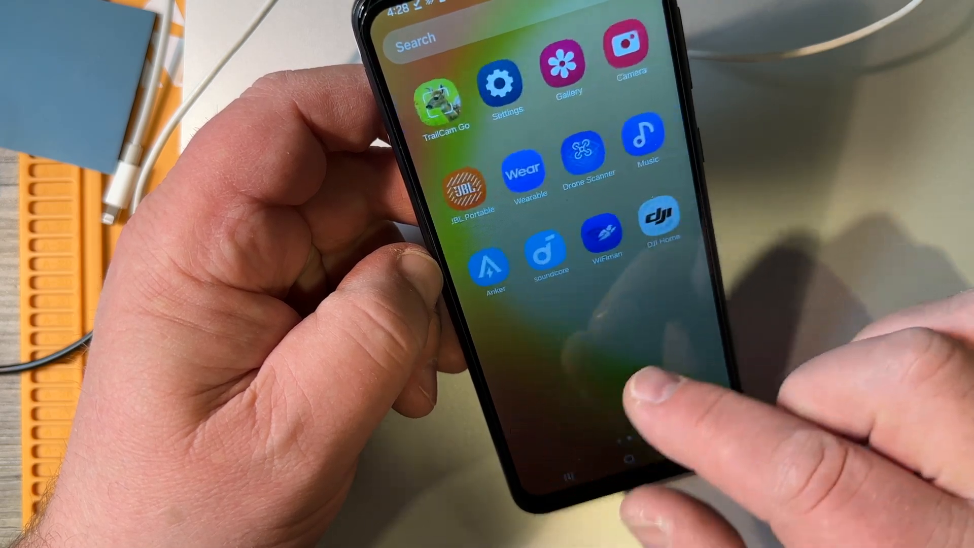
{"action": "left_click", "coordinate": [660, 223]}
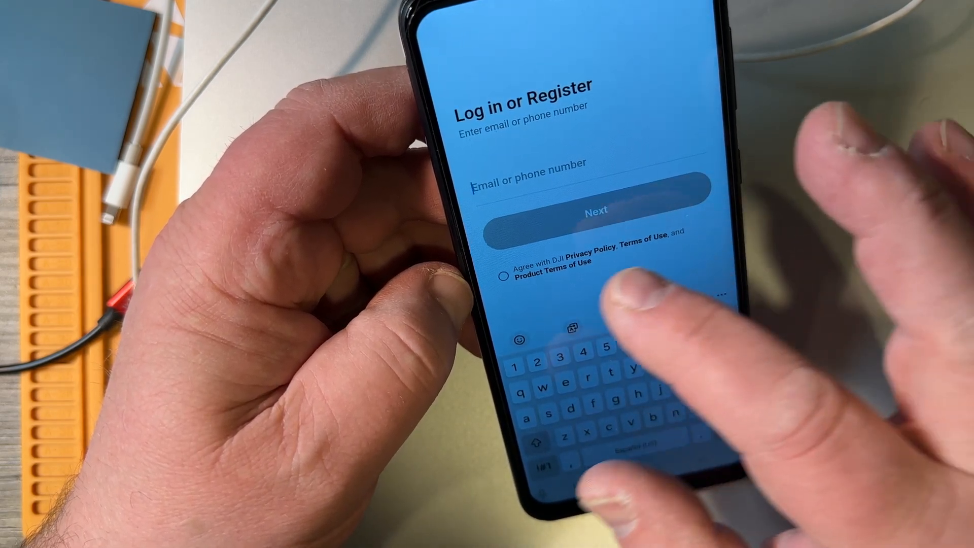
{"action": "left_click", "coordinate": [504, 261]}
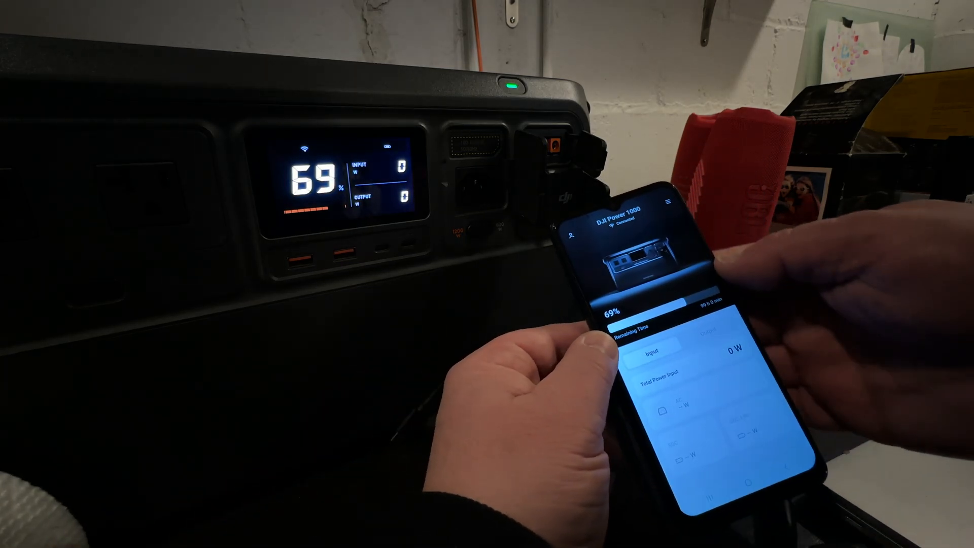
Check in Device Settings that the Power 1000 firmware is up to date
{"action": "left_click", "coordinate": [651, 203]}
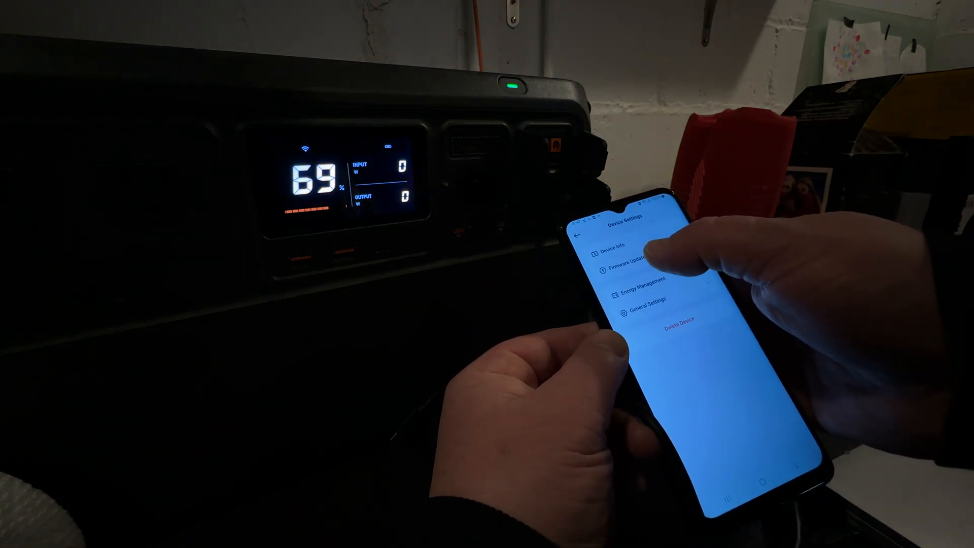
{"action": "left_click", "coordinate": [638, 271]}
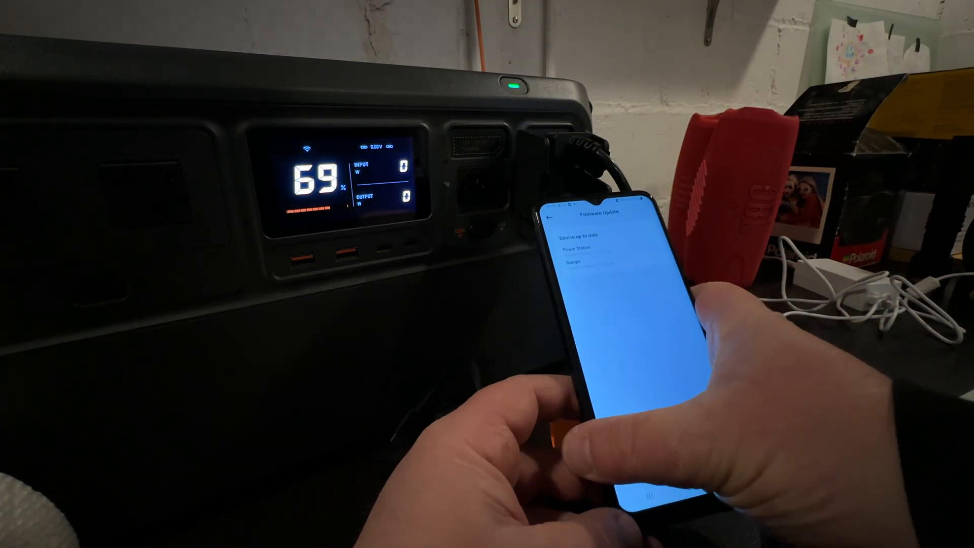
{"action": "left_click", "coordinate": [550, 218]}
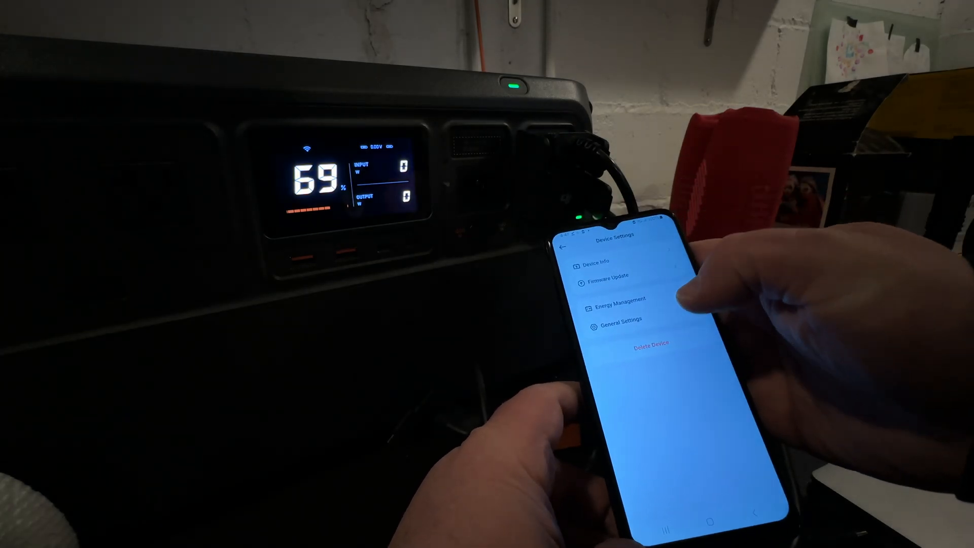
Review the Power 1000 Device Info page twice, then leave to the phone's home screen
{"action": "left_click", "coordinate": [607, 276]}
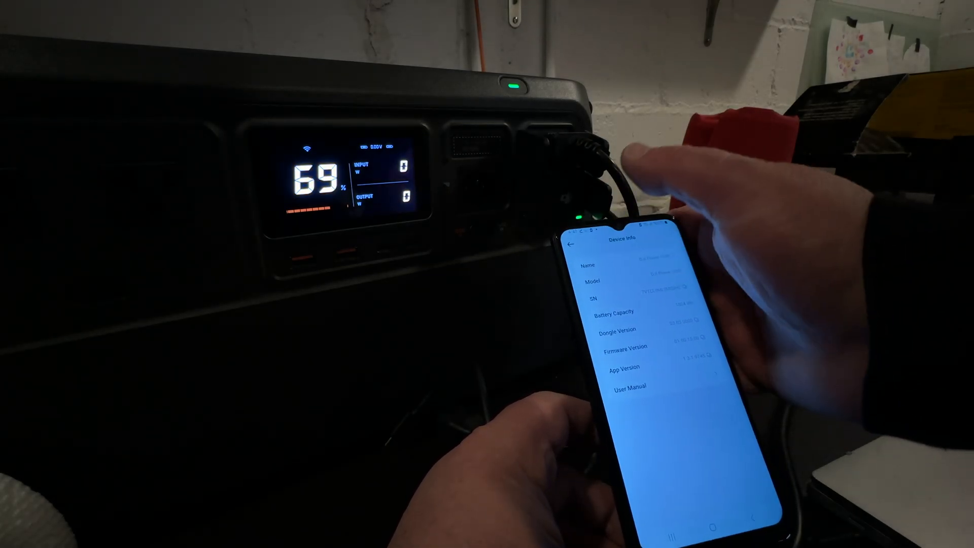
{"action": "left_click", "coordinate": [568, 242]}
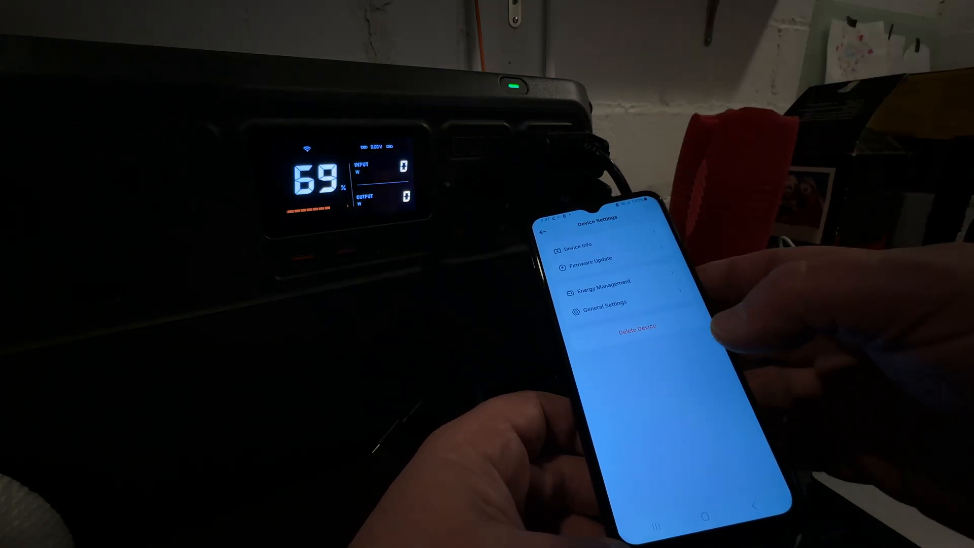
{"action": "left_click", "coordinate": [546, 230]}
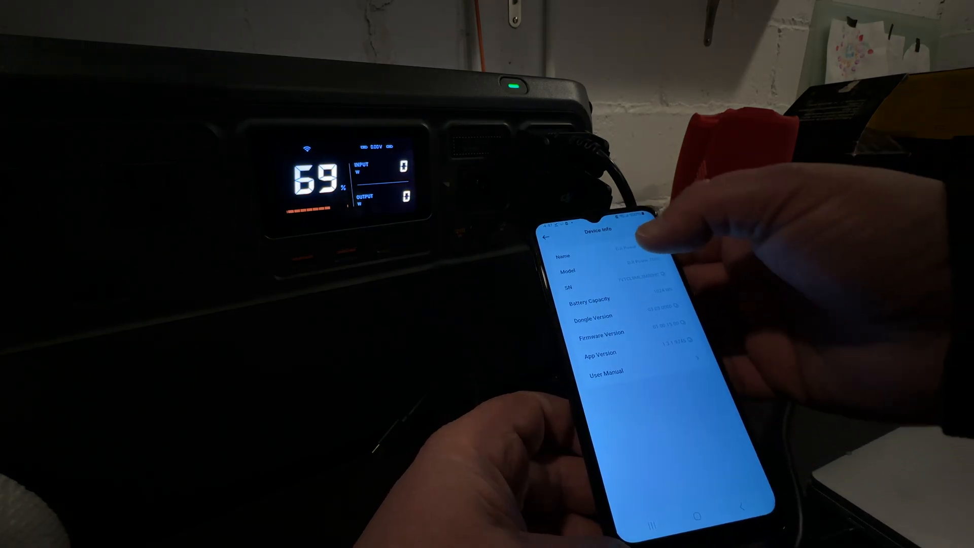
{"action": "left_click", "coordinate": [549, 239]}
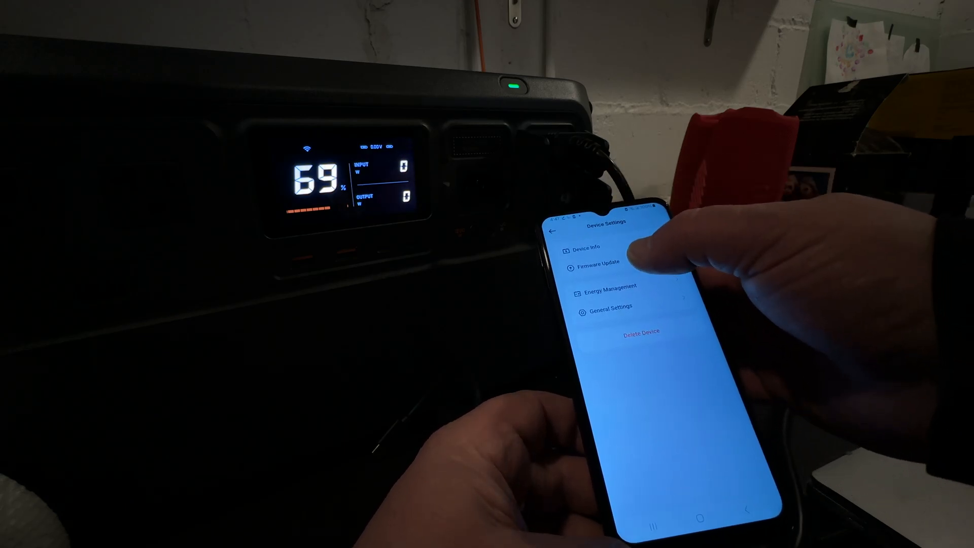
{"action": "left_click", "coordinate": [599, 262]}
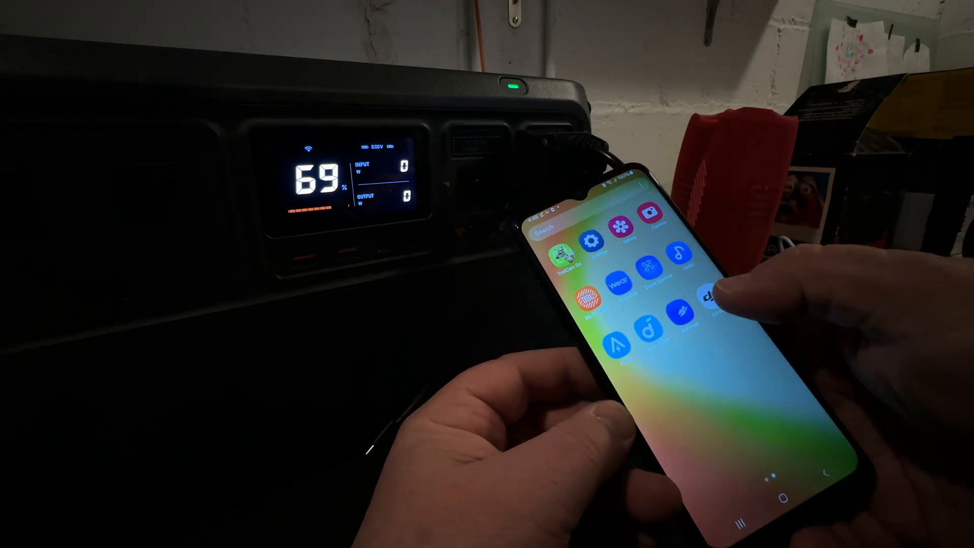
View the solar accessory's type and firmware version under Device Info > Accessory, then return to the overview
{"action": "left_click", "coordinate": [708, 296]}
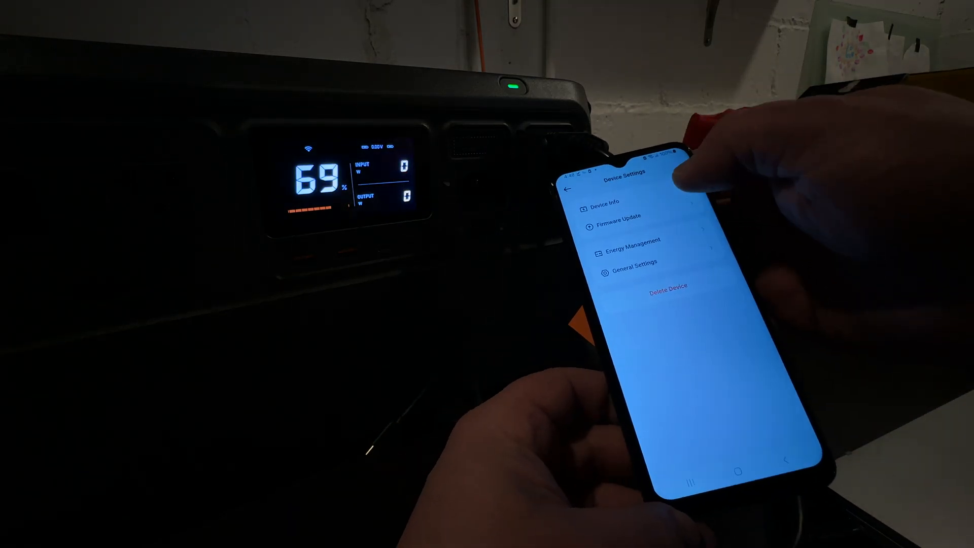
{"action": "left_click", "coordinate": [602, 201]}
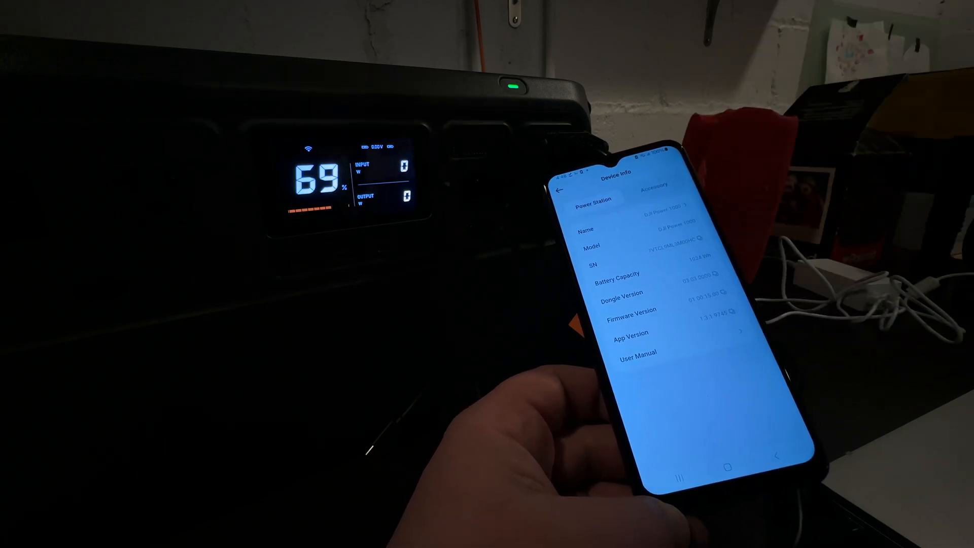
{"action": "left_click", "coordinate": [654, 189]}
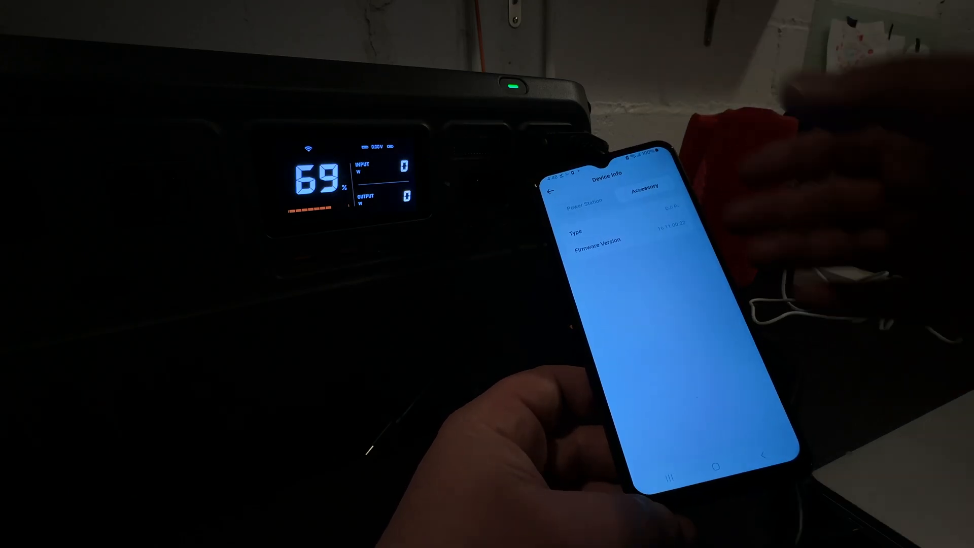
{"action": "left_click", "coordinate": [549, 190]}
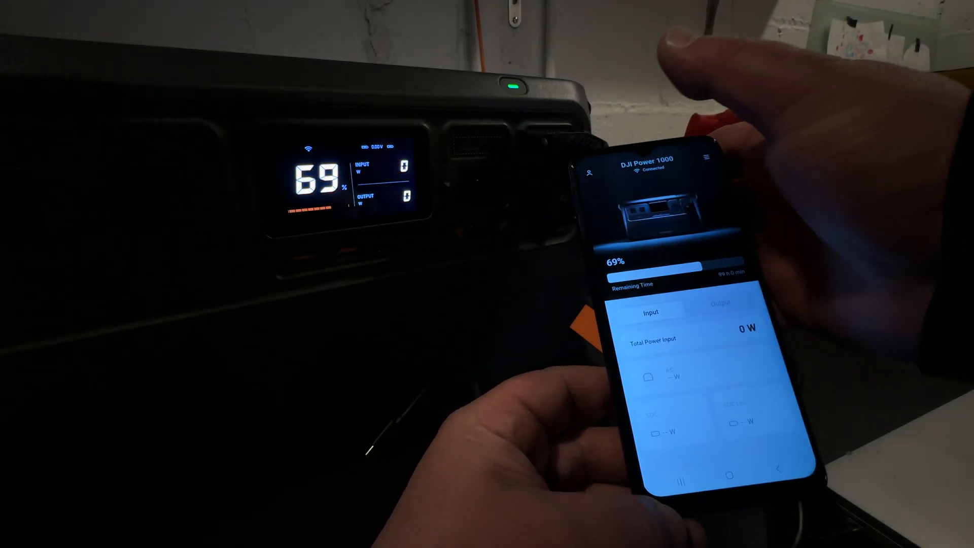